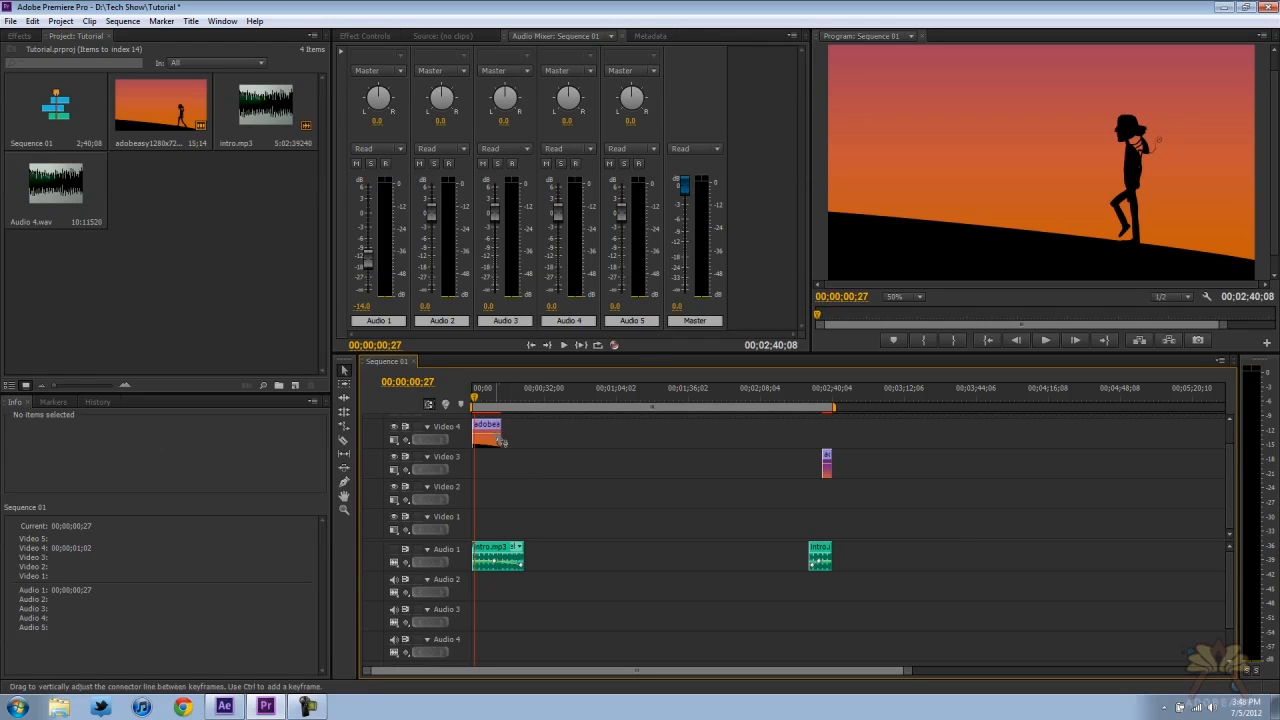
Replace the sunset timeline clip with a linked After Effects composition via its context menu
right_click(484, 432)
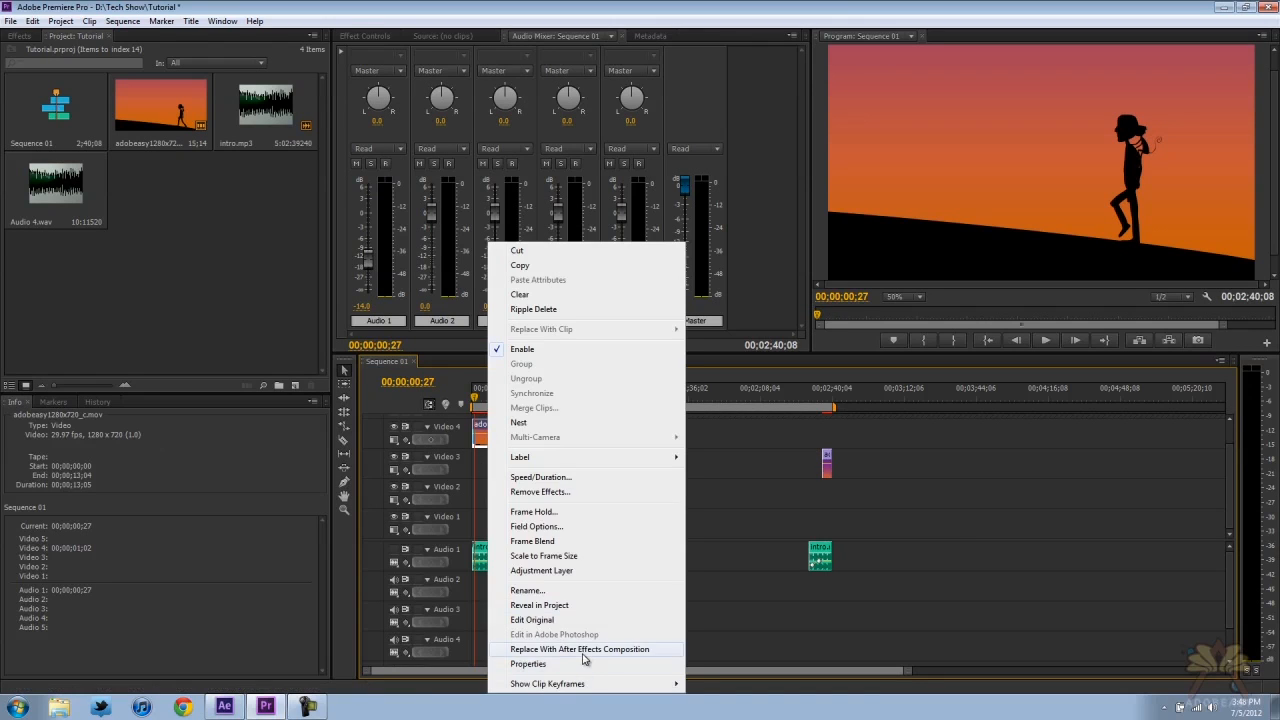
left_click(580, 648)
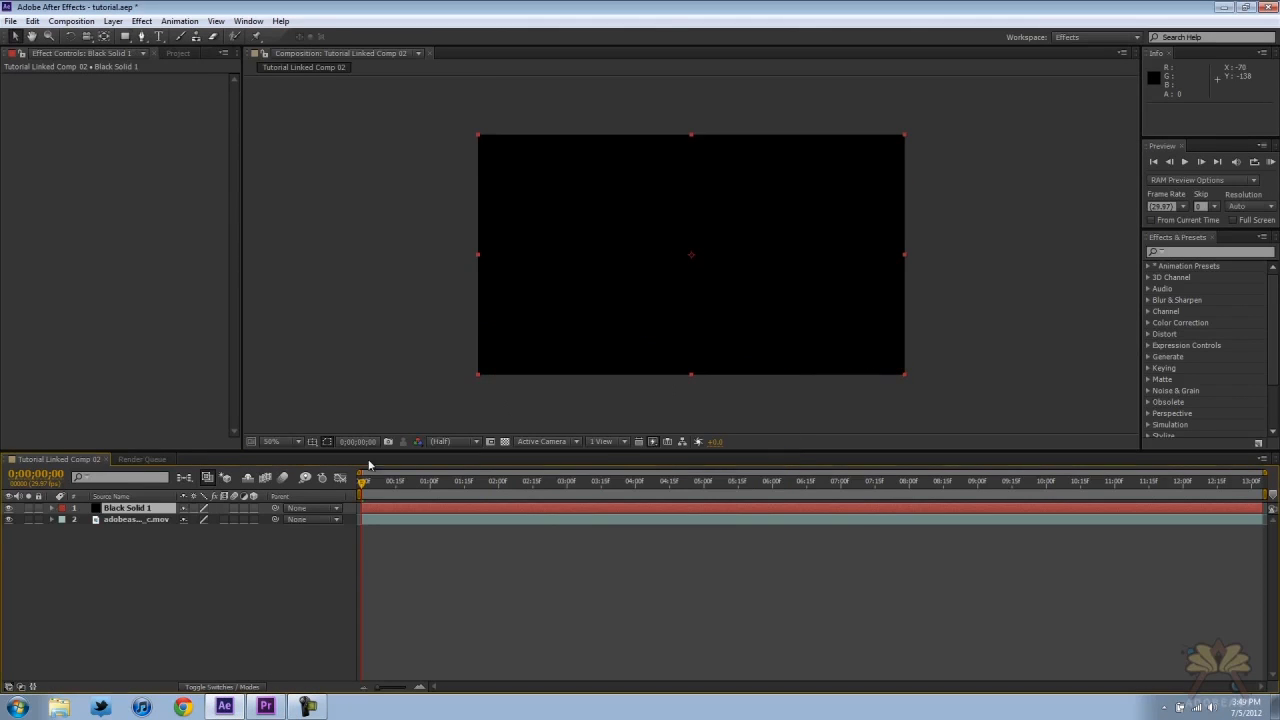
mouse_move(628, 160)
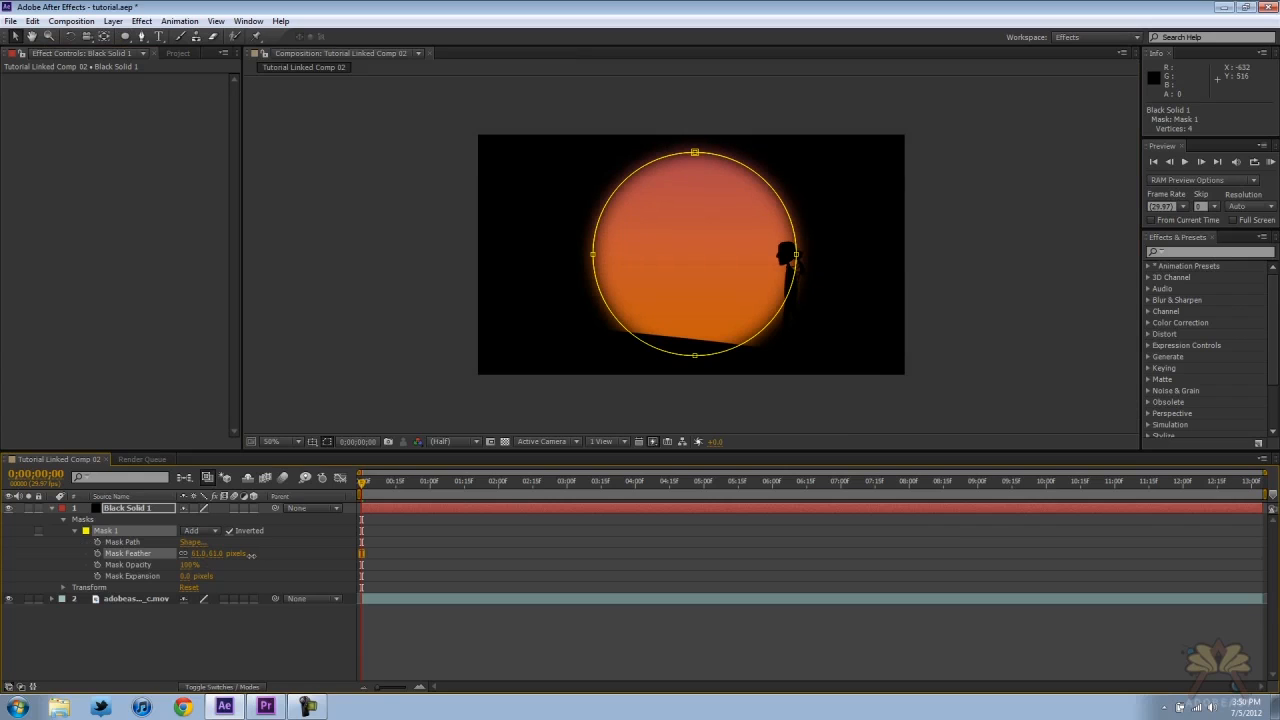
Raise Mask Feather on the inverted circular mask to soften the vignette edge
left_click_drag(196, 576, 216, 576)
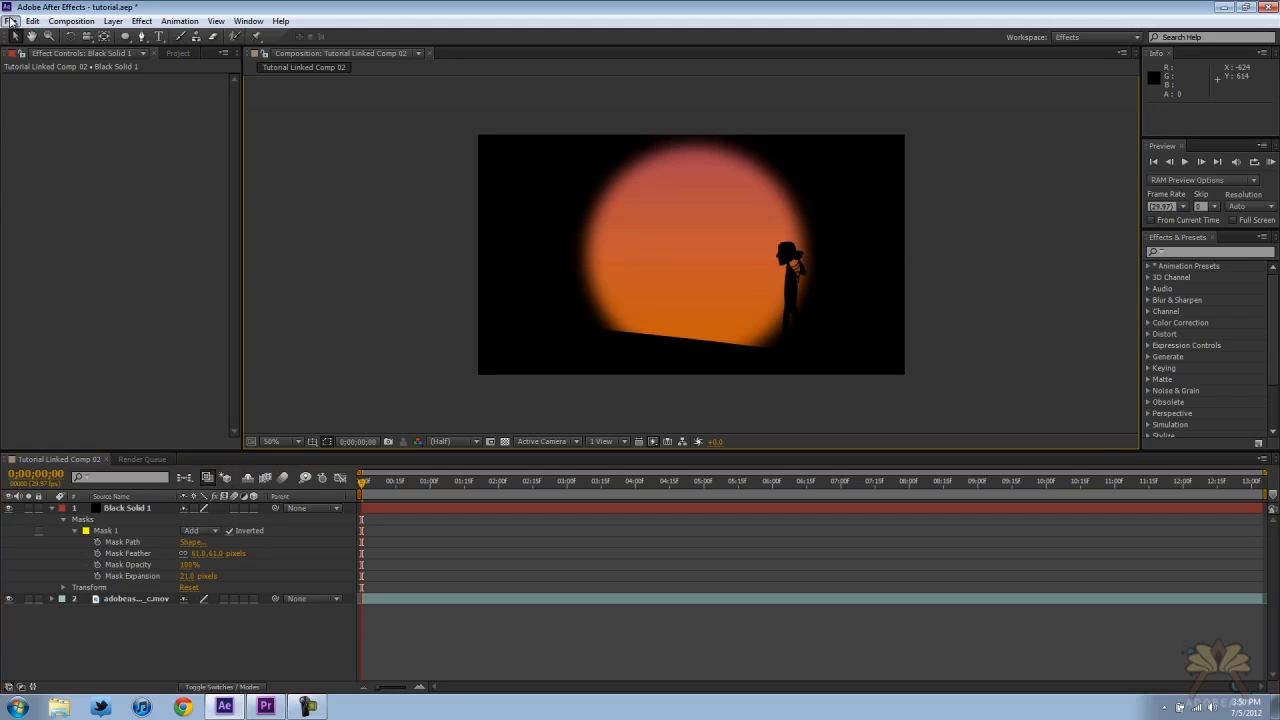
Switch back to the Premiere Pro project from the taskbar
left_click(264, 708)
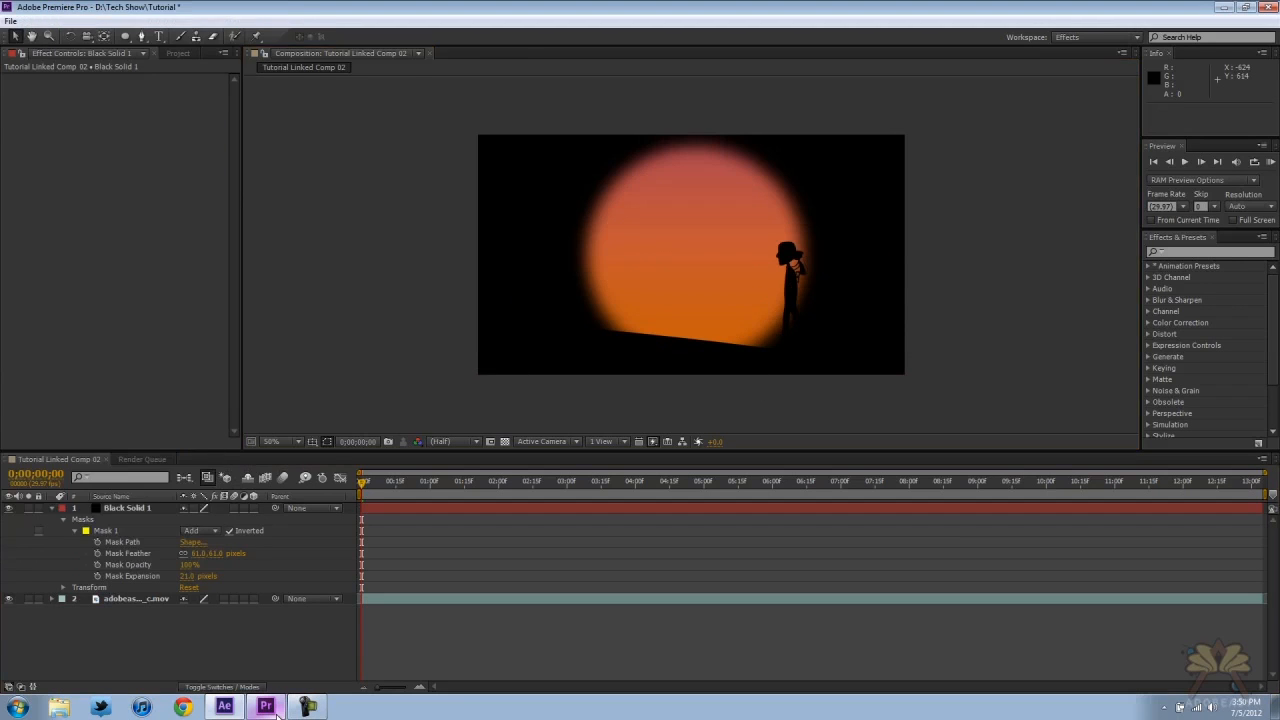